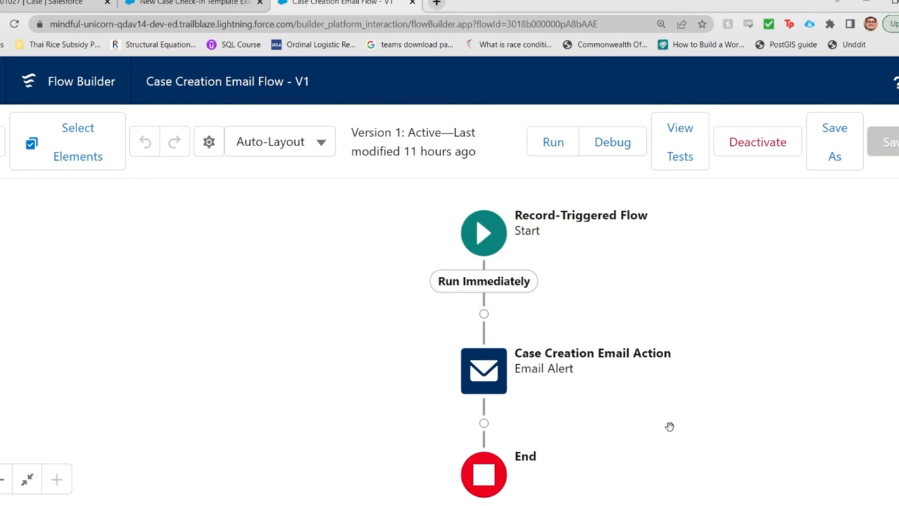
Step: Inspect the Case Creation Email Flow's trigger and the email template its alert step sends
{"action": "left_click", "coordinate": [484, 233]}
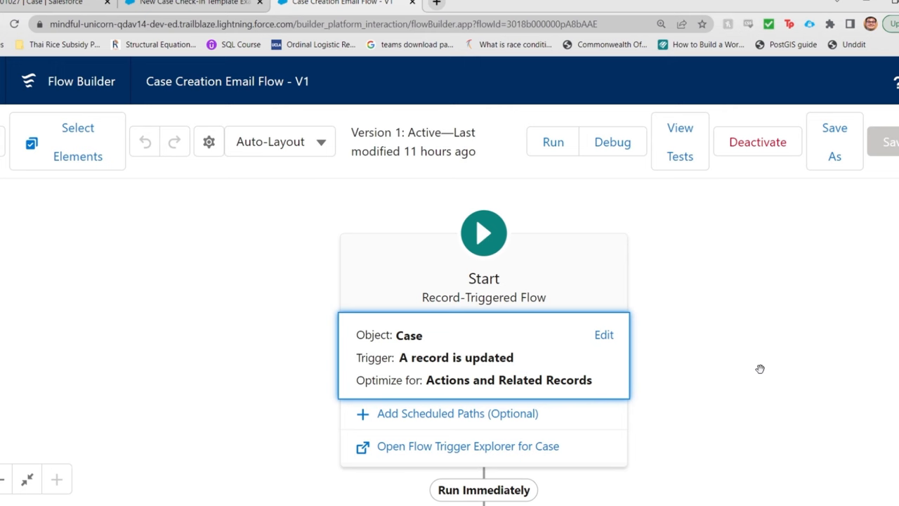
{"action": "mouse_move", "coordinate": [668, 371]}
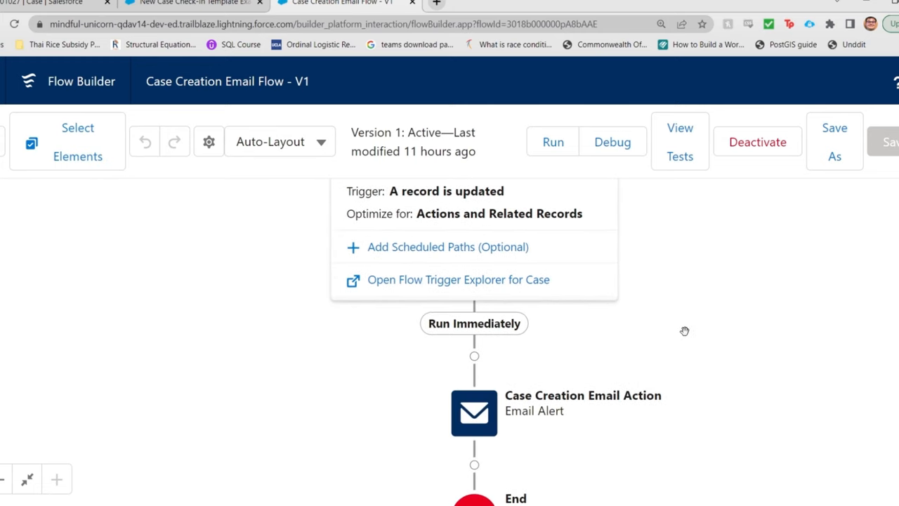
{"action": "left_click", "coordinate": [474, 414]}
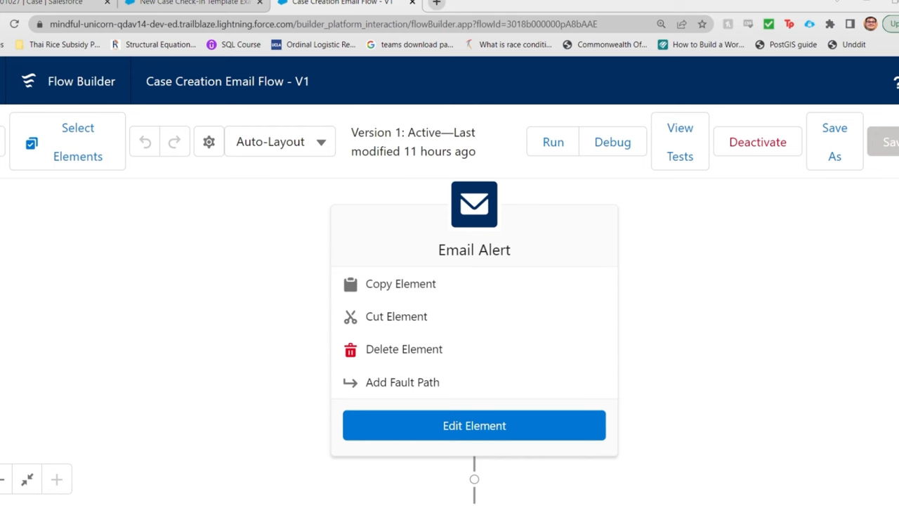
{"action": "left_click", "coordinate": [194, 5]}
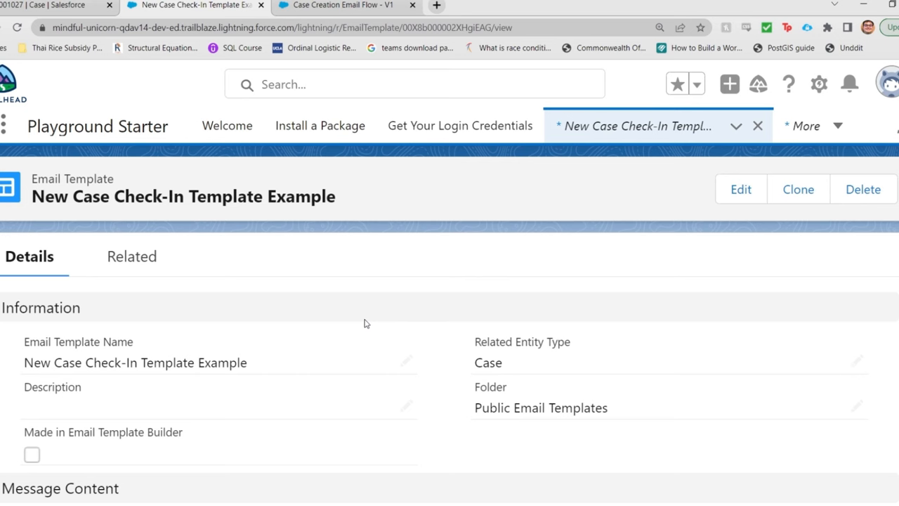
Step: Set case 00001027's Status picklist from Working to Escalated
{"action": "scroll", "scroll_direction": "down", "scroll_amount": 3}
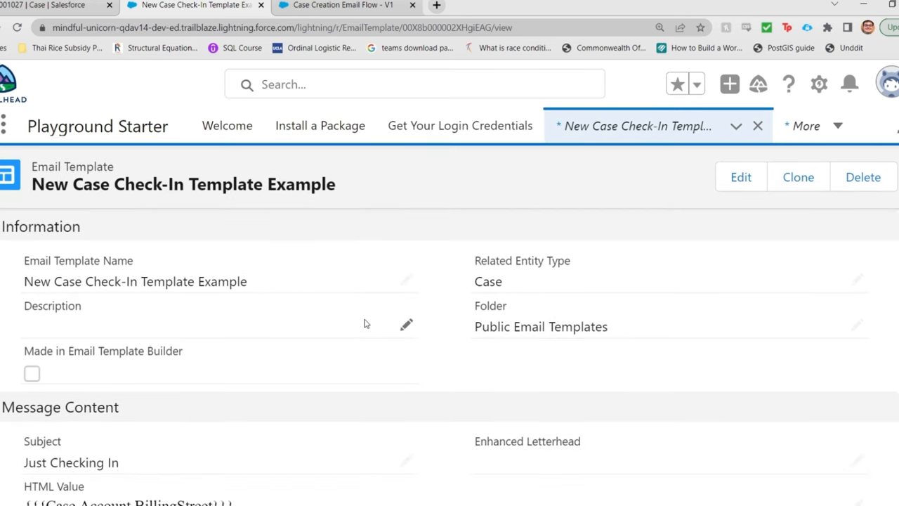
{"action": "scroll", "scroll_direction": "down", "scroll_amount": 3}
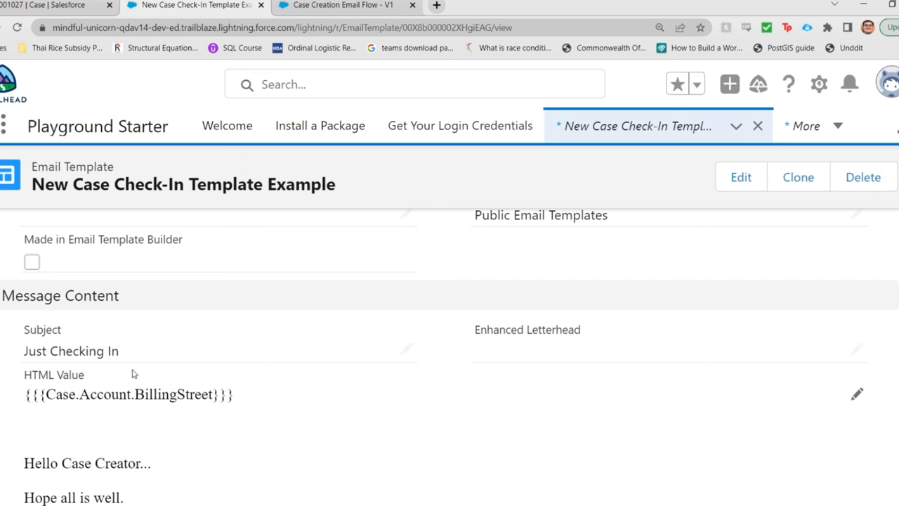
{"action": "scroll", "scroll_direction": "down", "scroll_amount": 3}
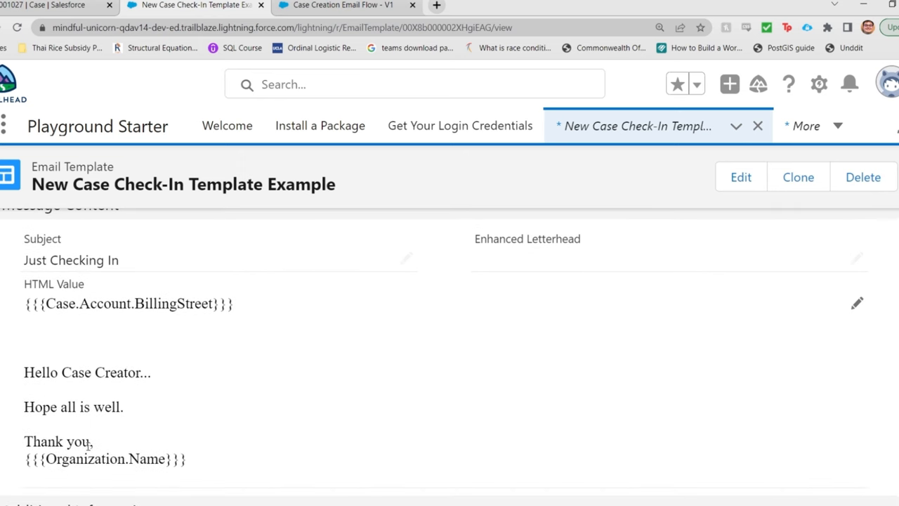
{"action": "mouse_move", "coordinate": [199, 459]}
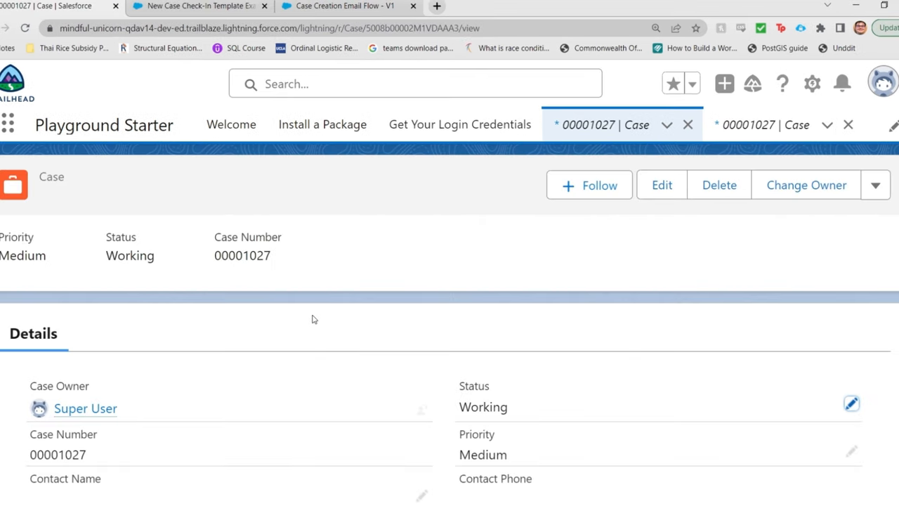
{"action": "mouse_move", "coordinate": [529, 388]}
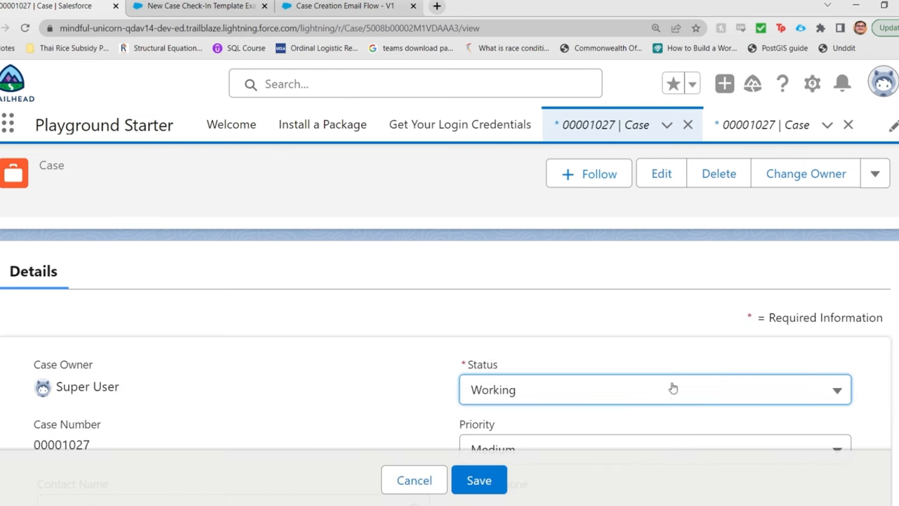
{"action": "left_click", "coordinate": [653, 389]}
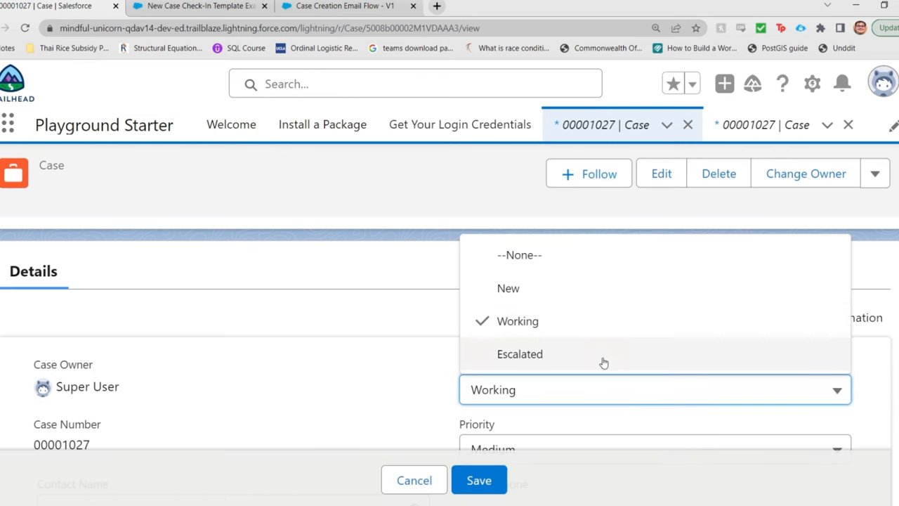
{"action": "left_click", "coordinate": [478, 481]}
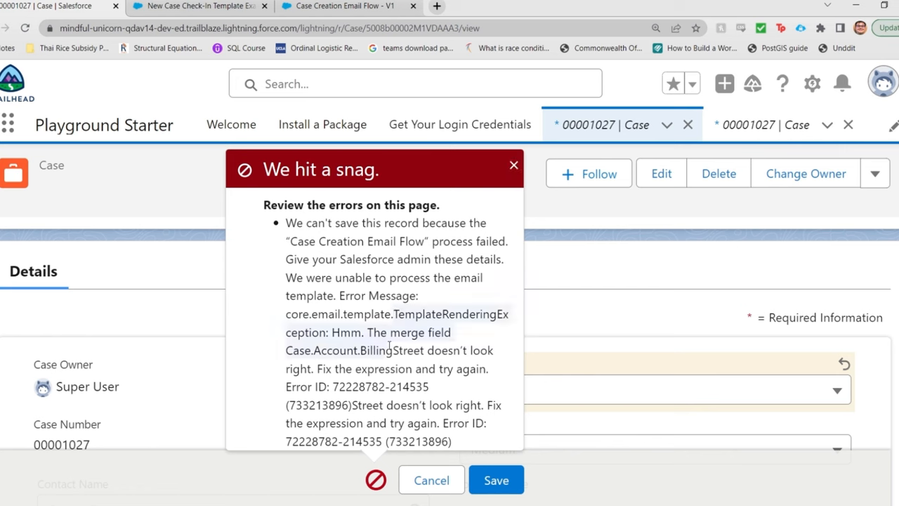
{"action": "mouse_move", "coordinate": [396, 361]}
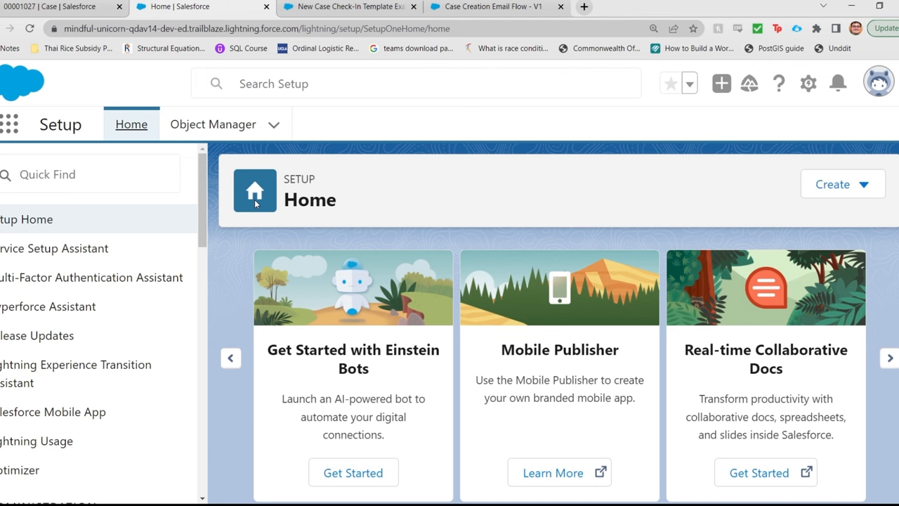
Step: Find Case in Object Manager and start a new field under Fields & Relationships
{"action": "left_click", "coordinate": [214, 123]}
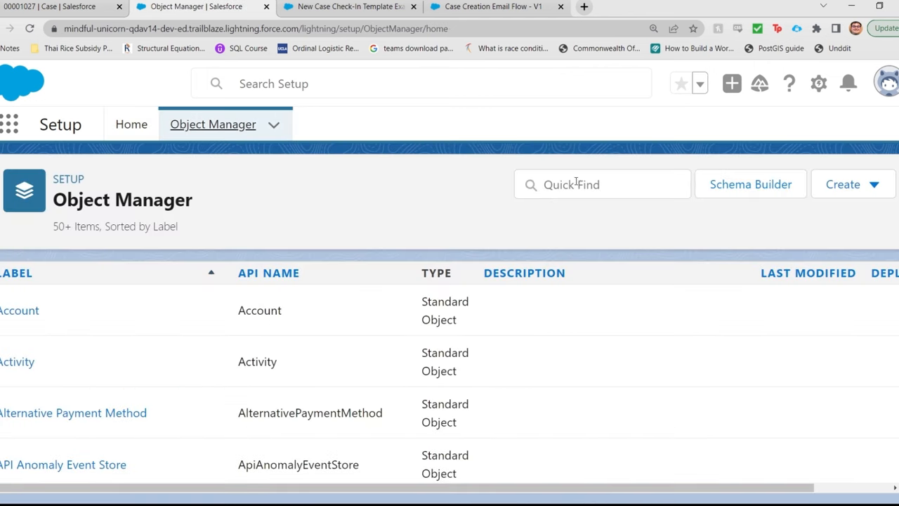
{"action": "type", "text": "c"}
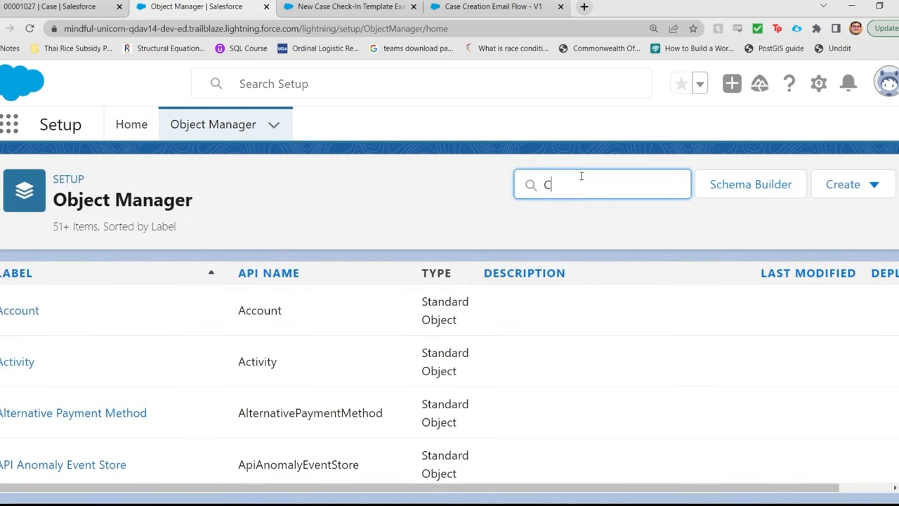
{"action": "type", "text": "ase"}
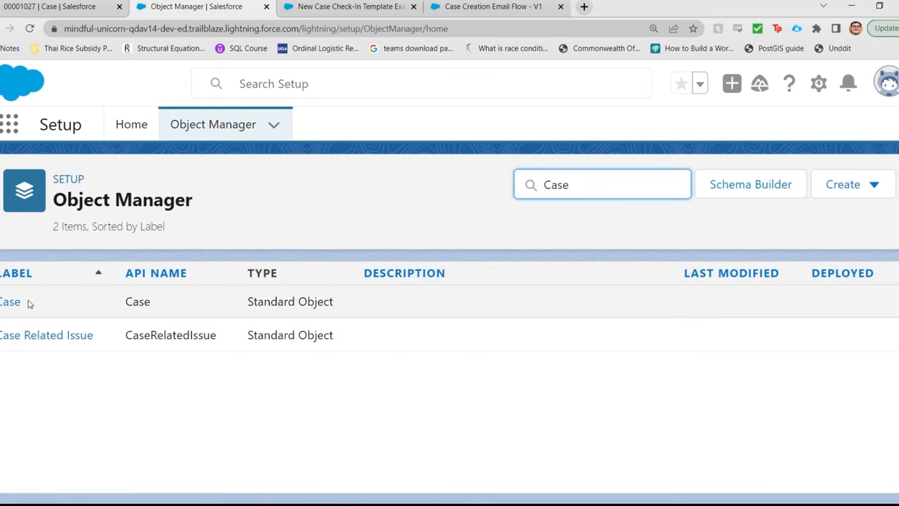
{"action": "left_click", "coordinate": [10, 301]}
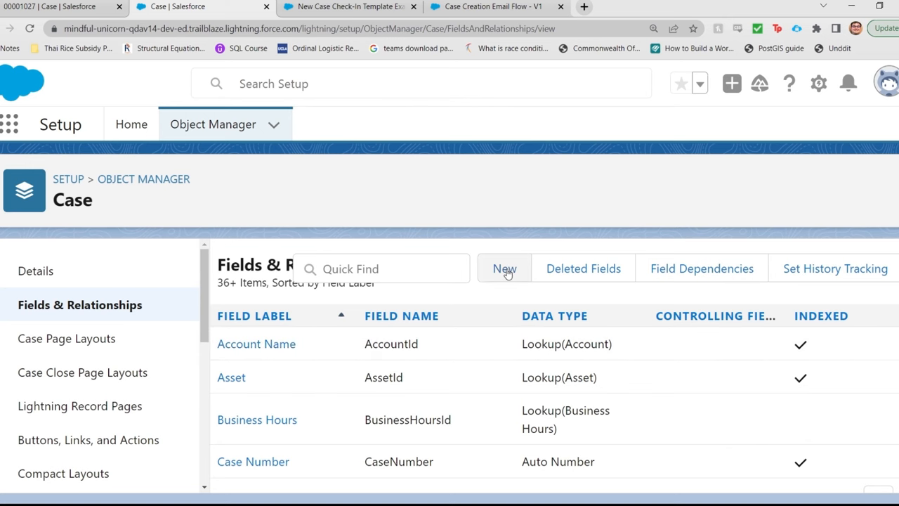
{"action": "left_click", "coordinate": [503, 268]}
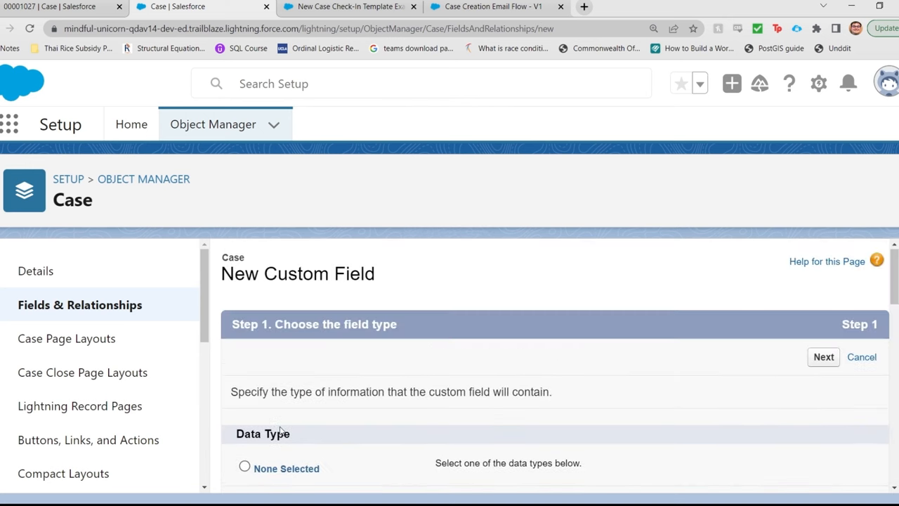
Step: Label the field Account Billing Street and choose Text as the formula return type
{"action": "left_click", "coordinate": [823, 357]}
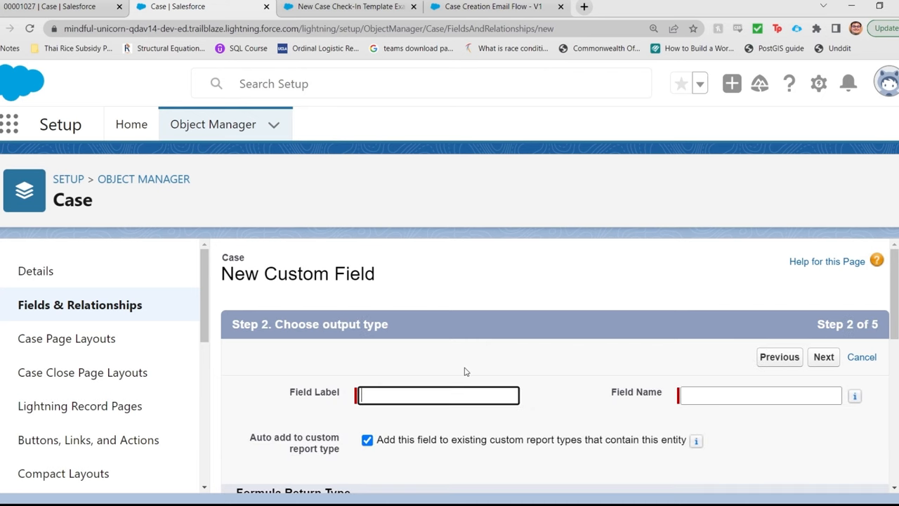
{"action": "type", "text": "A"}
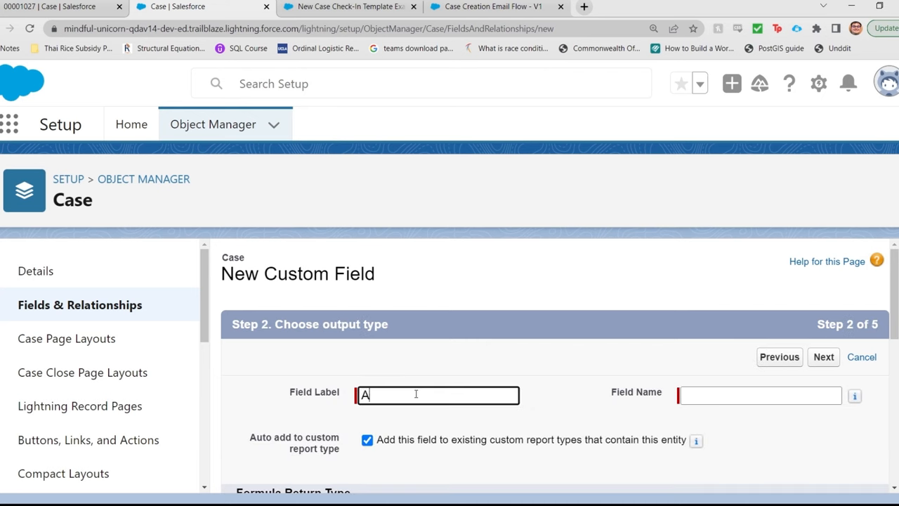
{"action": "type", "text": "ccount"}
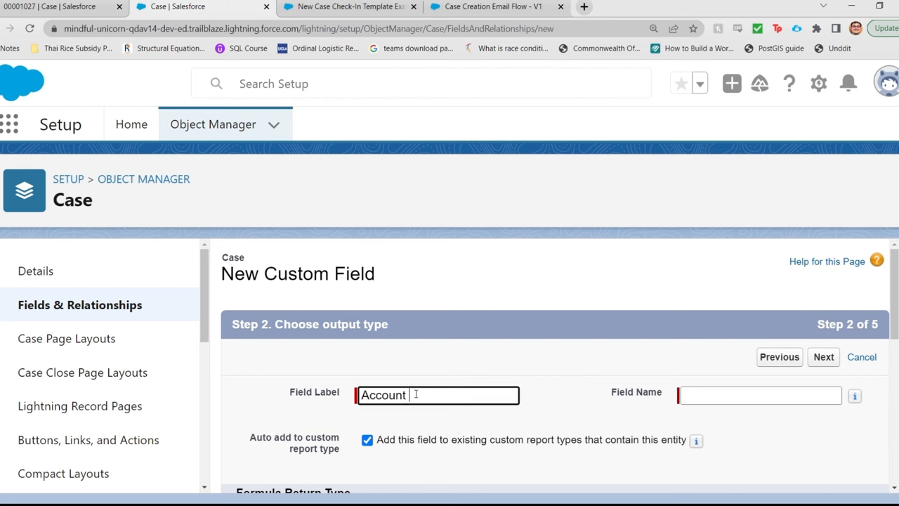
{"action": "type", "text": "Billing Street"}
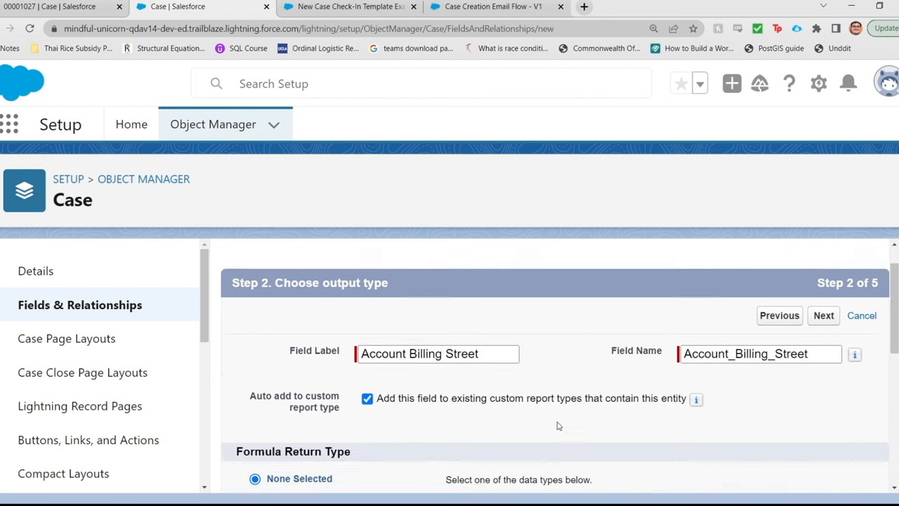
{"action": "scroll", "scroll_direction": "down", "scroll_amount": 3}
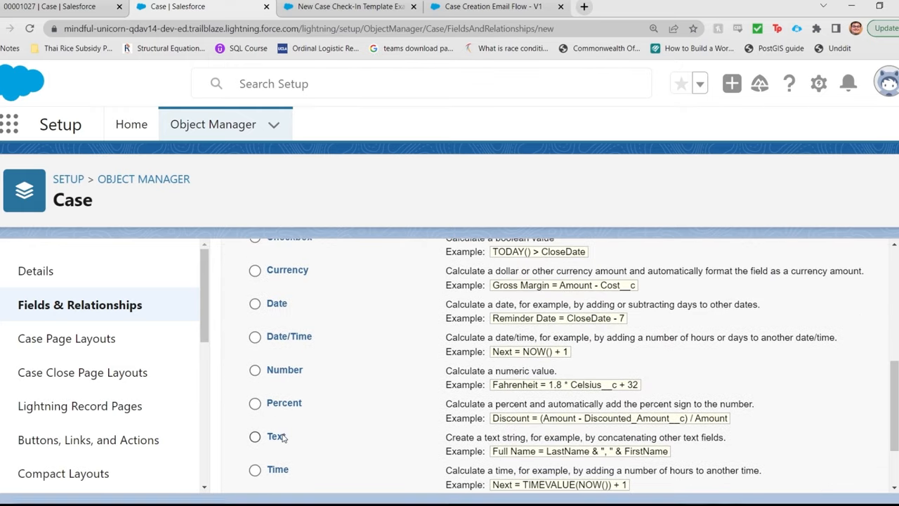
{"action": "left_click", "coordinate": [256, 436]}
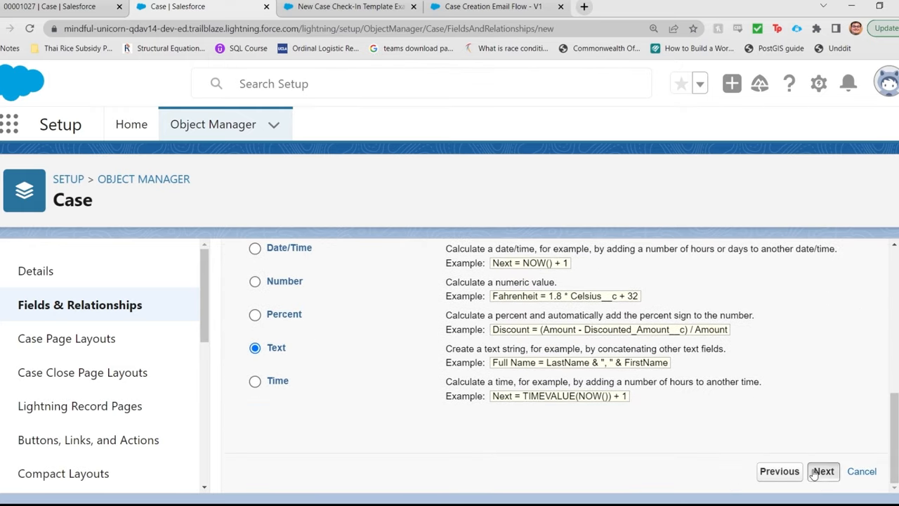
Step: Build the formula by inserting Account > Billing Street as Account.BillingStreet
{"action": "left_click", "coordinate": [823, 472]}
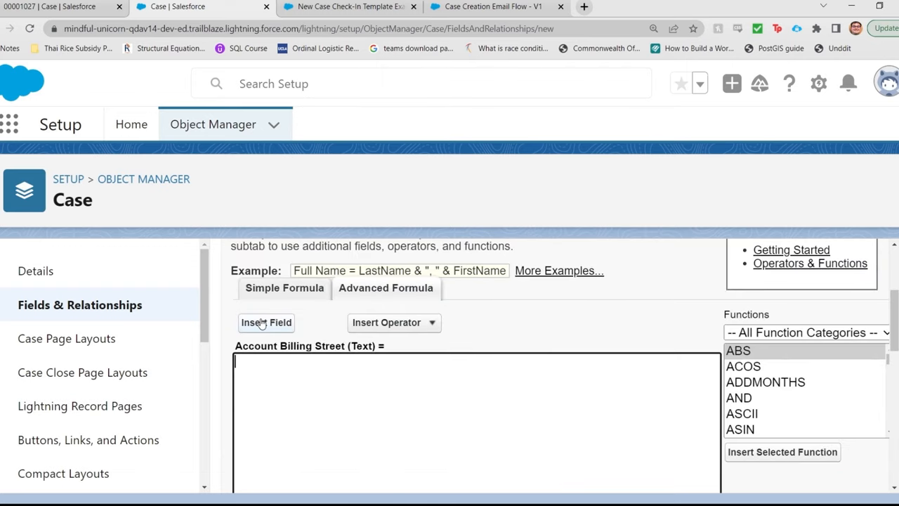
{"action": "left_click", "coordinate": [266, 322]}
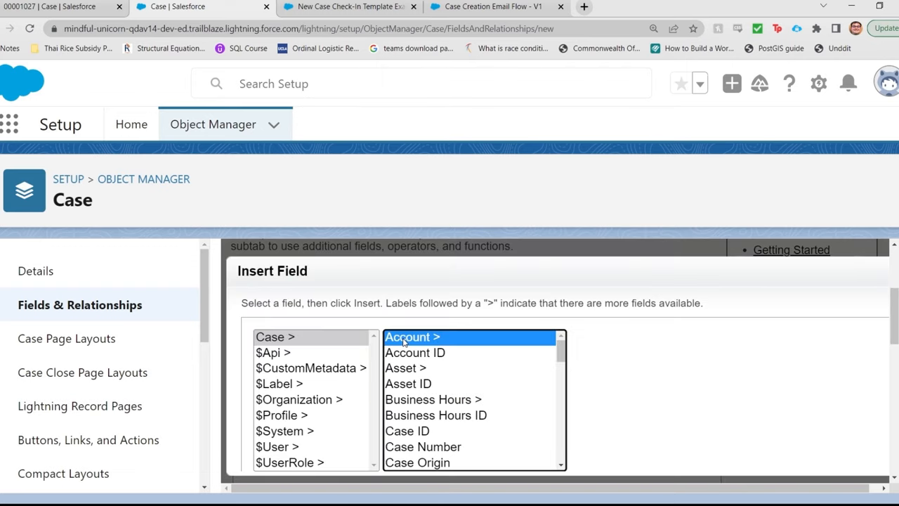
{"action": "left_click", "coordinate": [411, 338]}
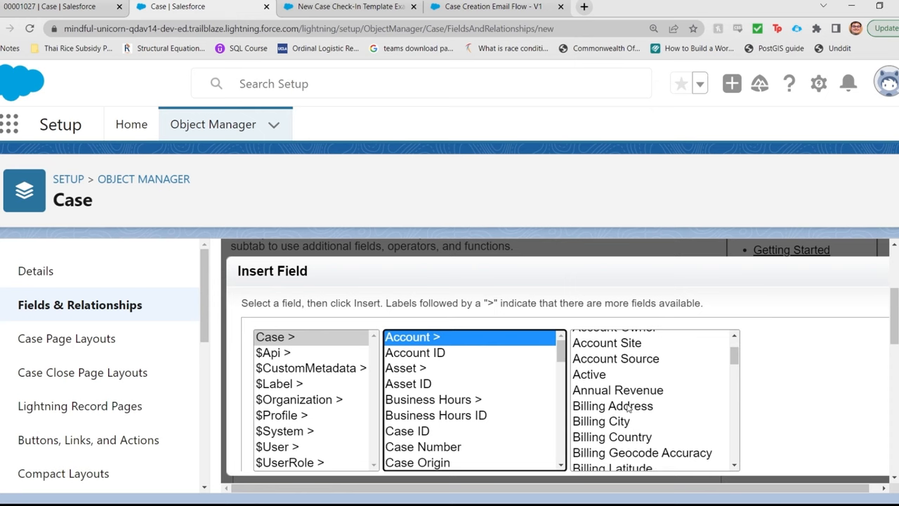
{"action": "left_click", "coordinate": [607, 463]}
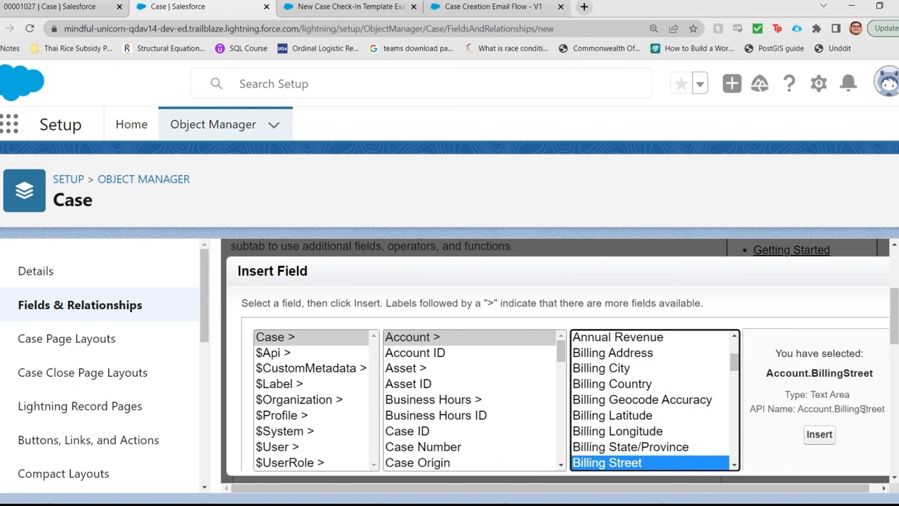
{"action": "left_click", "coordinate": [819, 434]}
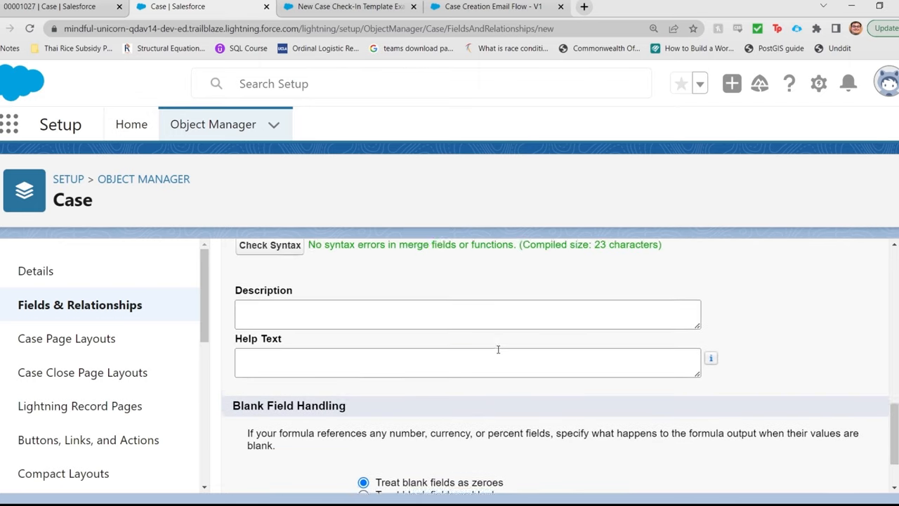
{"action": "scroll", "scroll_direction": "down", "scroll_amount": 3}
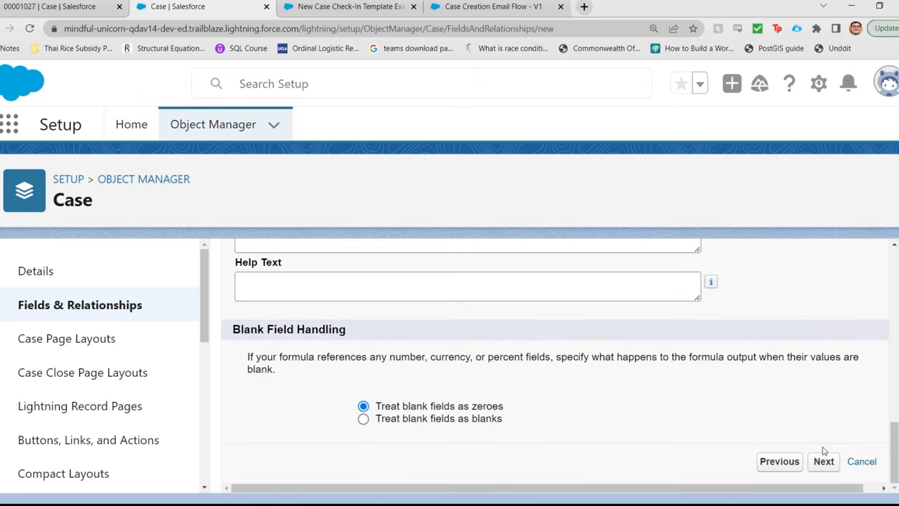
{"action": "mouse_move", "coordinate": [475, 334]}
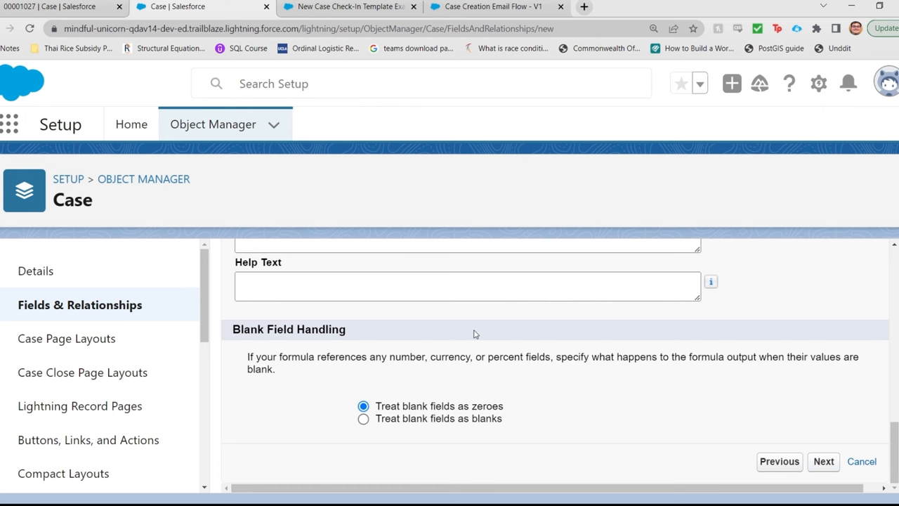
Step: Accept the default field-level security and page layouts and save the field
{"action": "left_click", "coordinate": [823, 461]}
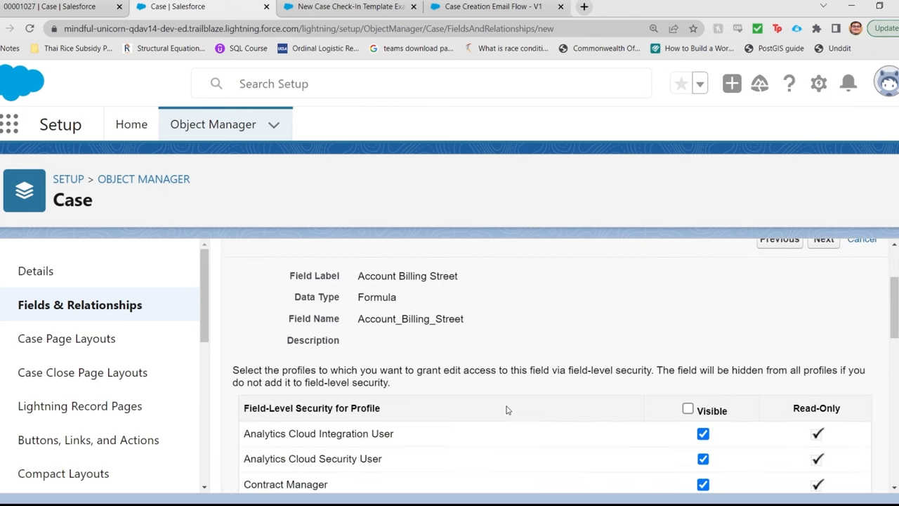
{"action": "left_click", "coordinate": [823, 238]}
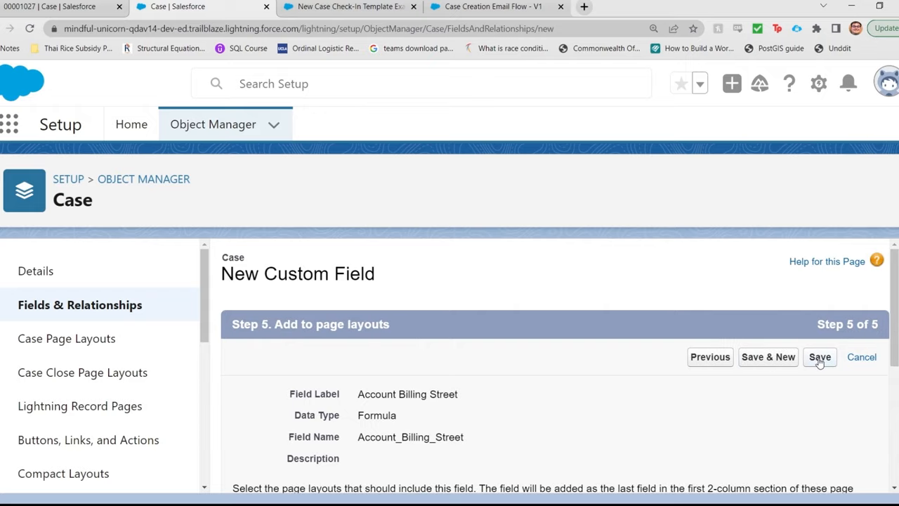
{"action": "left_click", "coordinate": [820, 357]}
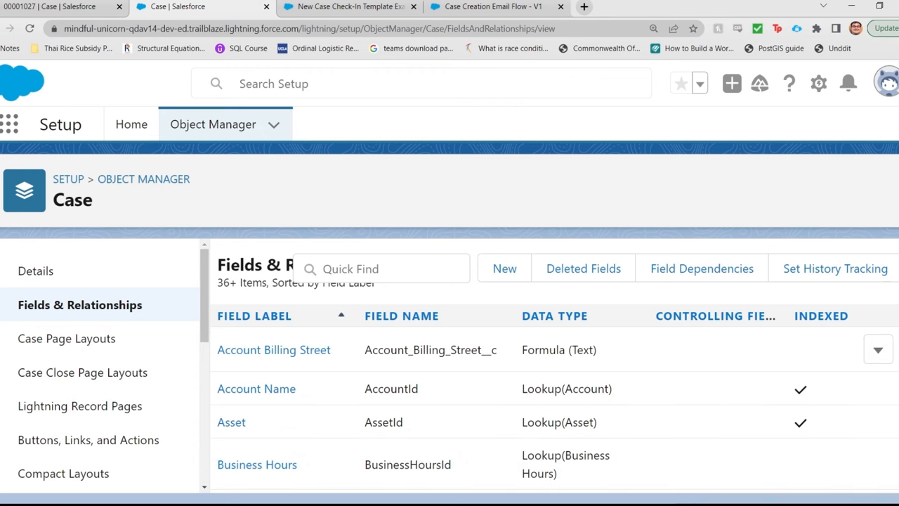
Step: Edit the template's HTML body so the merge field reads Case.Account_Billing_Street__c
{"action": "left_click", "coordinate": [200, 5]}
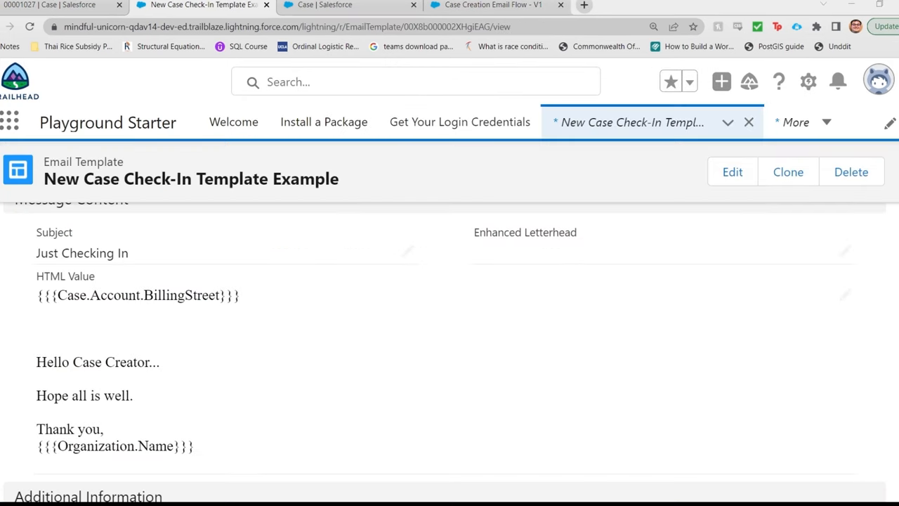
{"action": "mouse_move", "coordinate": [658, 342]}
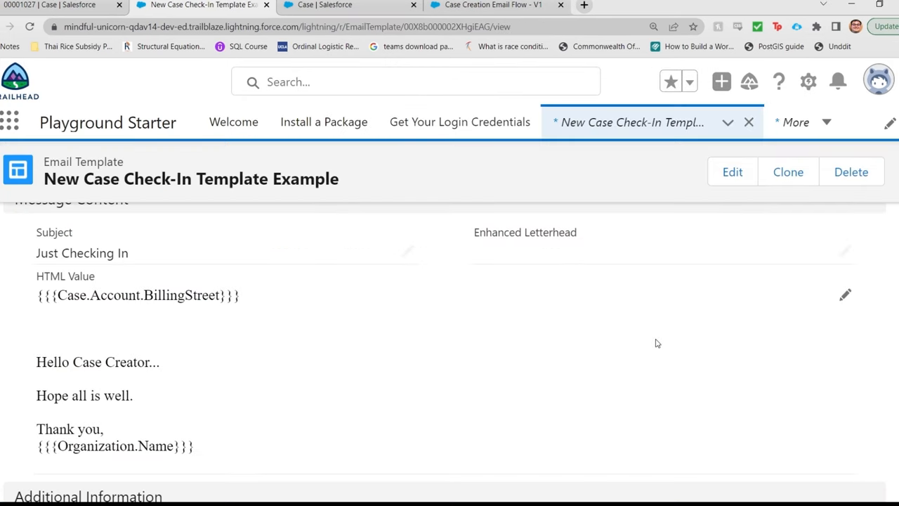
{"action": "left_click", "coordinate": [732, 172]}
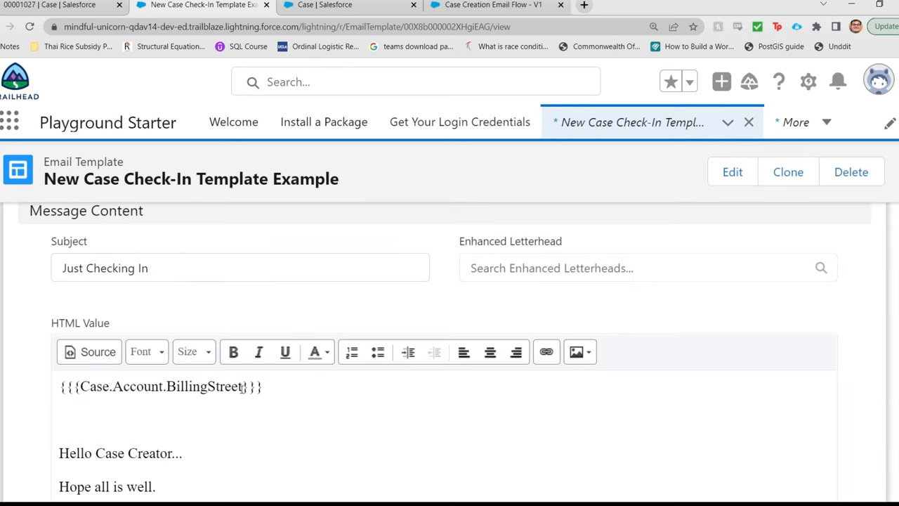
{"action": "left_click_drag", "start_coordinate": [123, 386], "coordinate": [242, 387]}
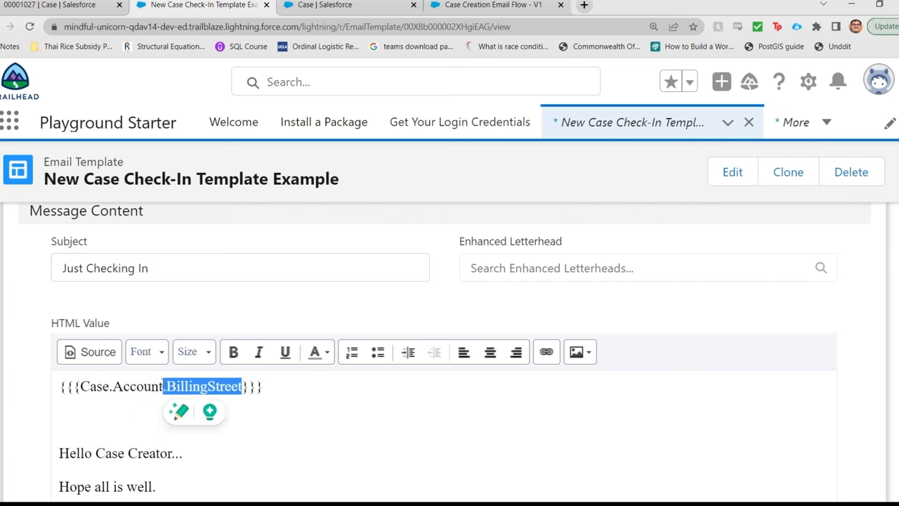
{"action": "type", "text": "_Bill"}
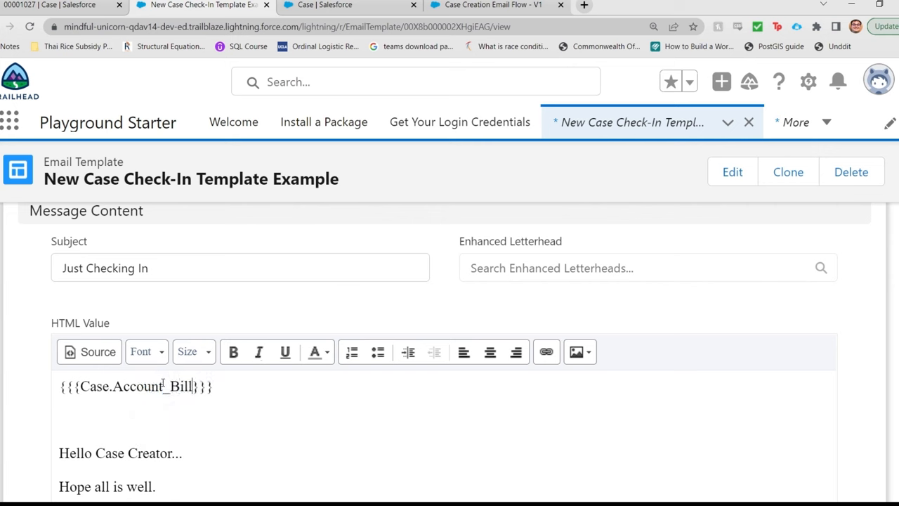
{"action": "type", "text": "ing_Street"}
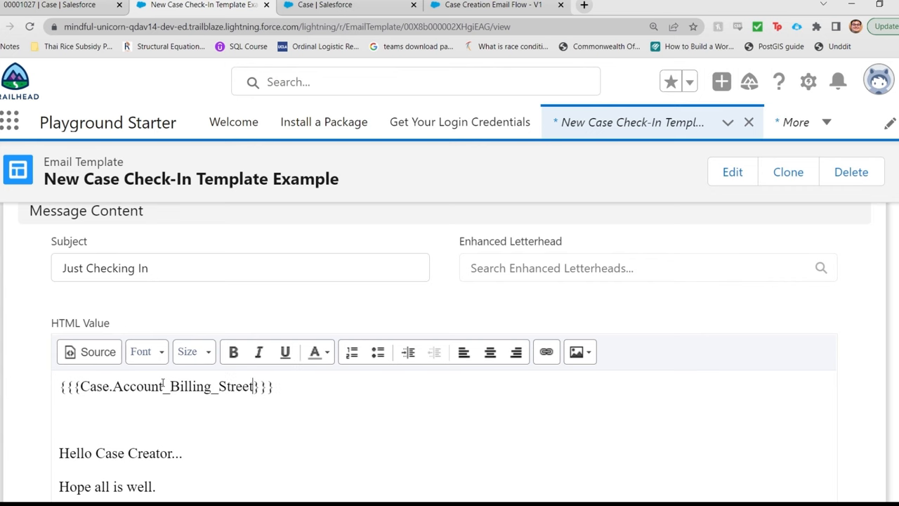
{"action": "type", "text": "__c"}
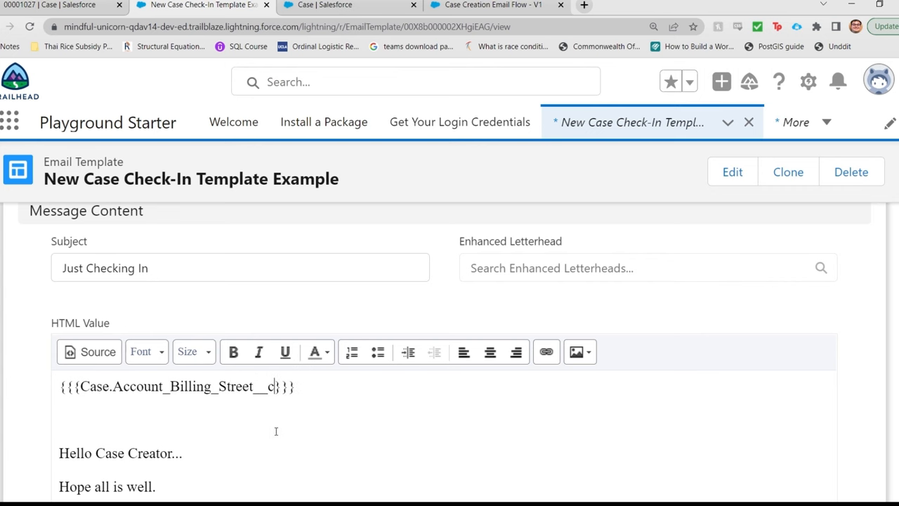
{"action": "scroll", "scroll_direction": "down", "scroll_amount": 3}
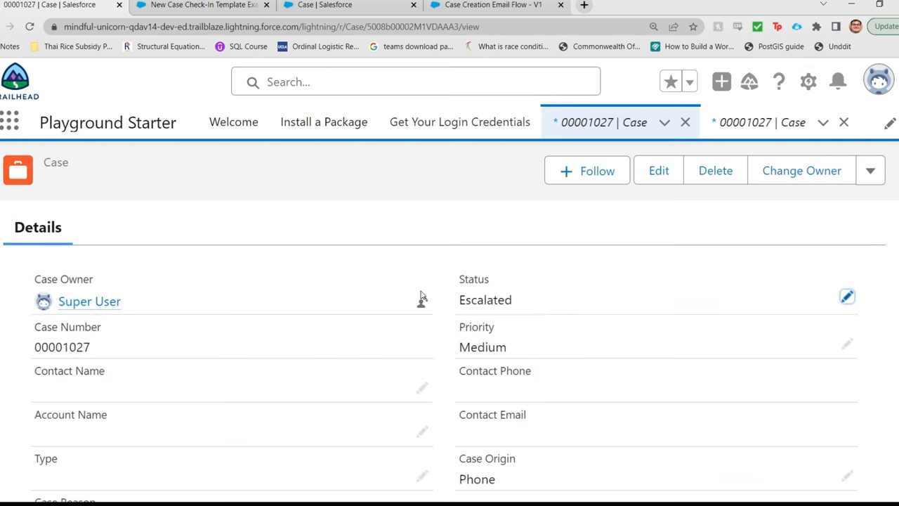
{"action": "mouse_move", "coordinate": [444, 273]}
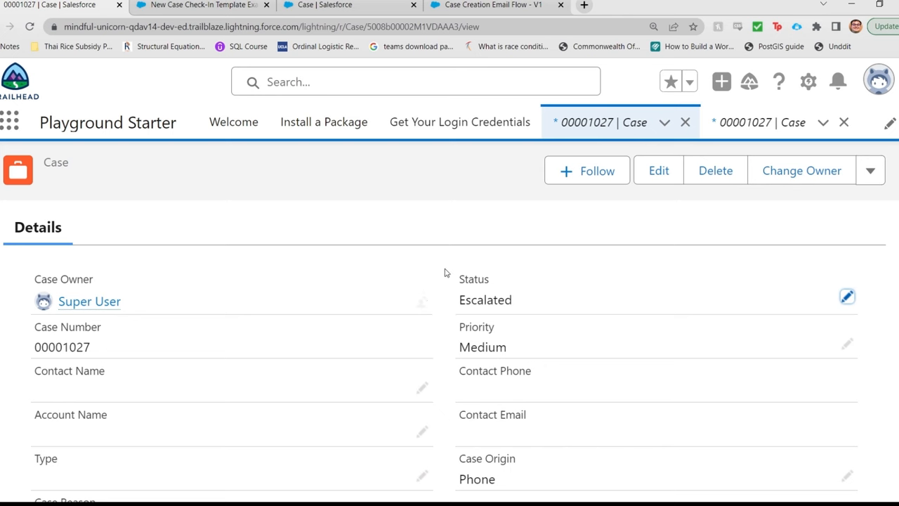
{"action": "mouse_move", "coordinate": [431, 254]}
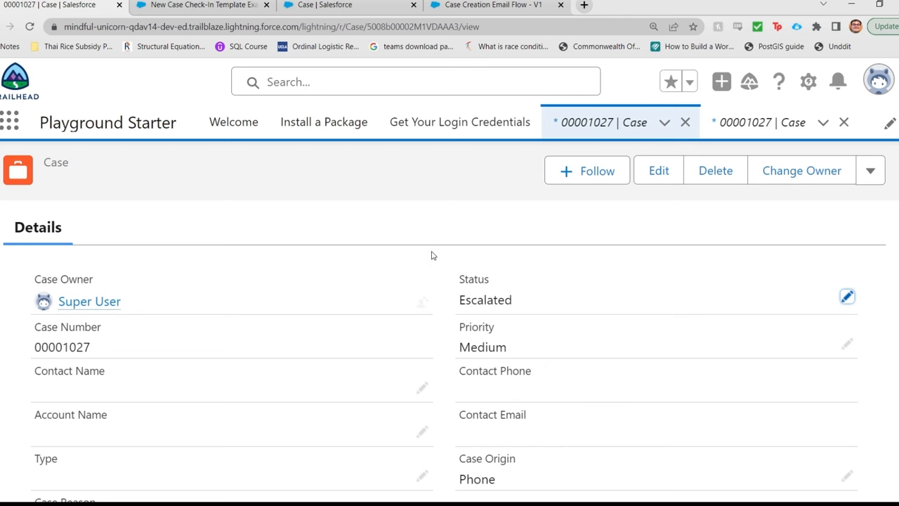
{"action": "mouse_move", "coordinate": [392, 396]}
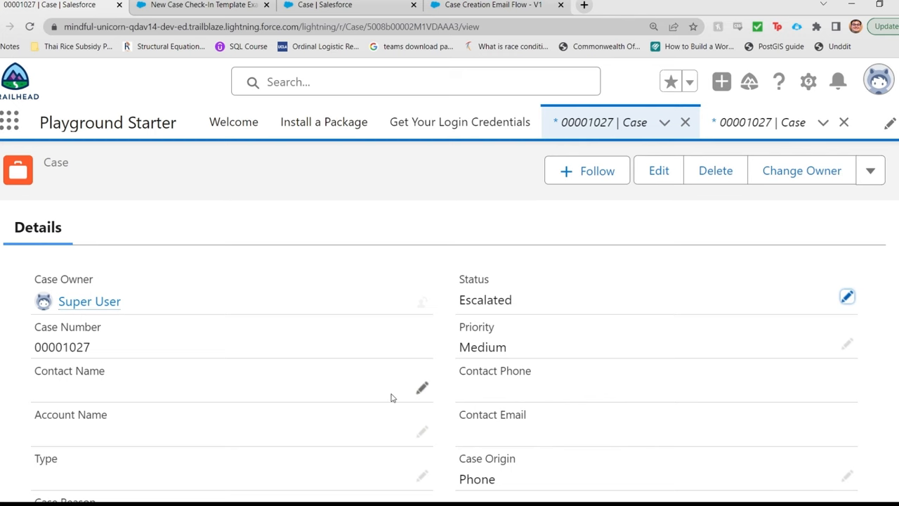